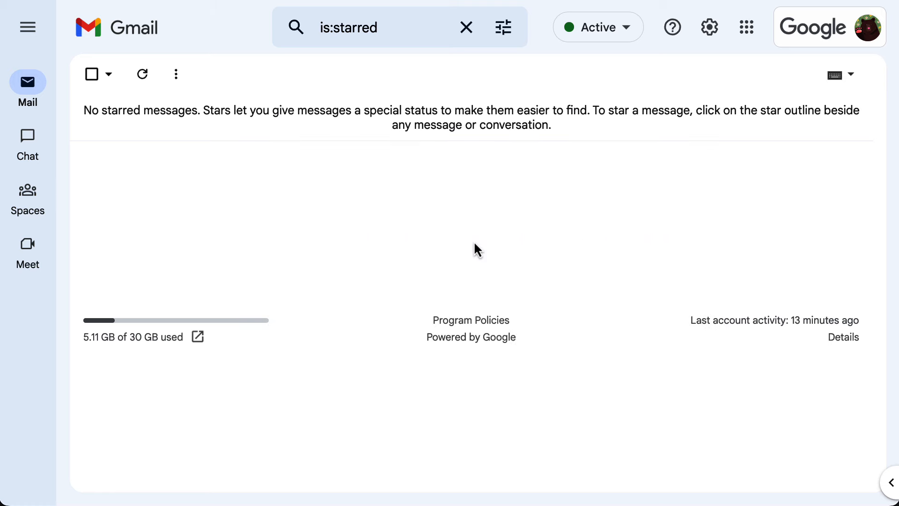
mouse_move(709, 27)
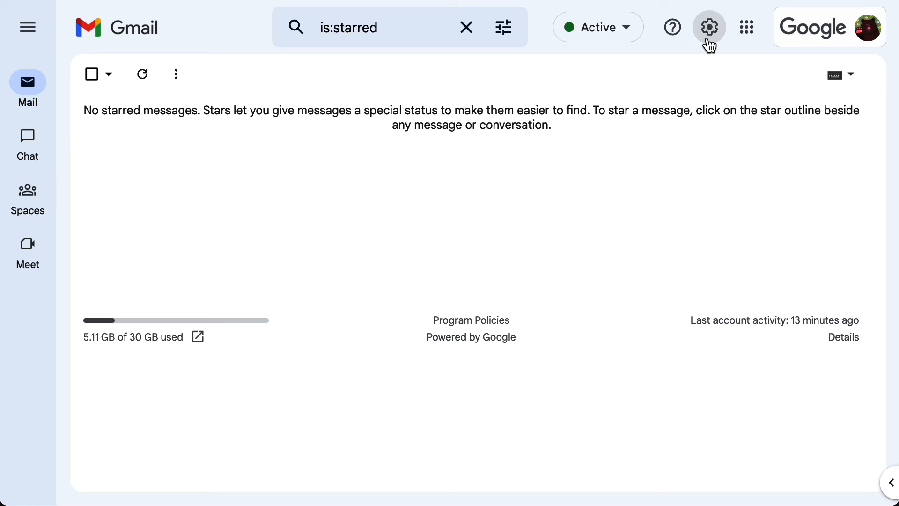
Open Gmail's full settings on the Accounts tab.
click(709, 27)
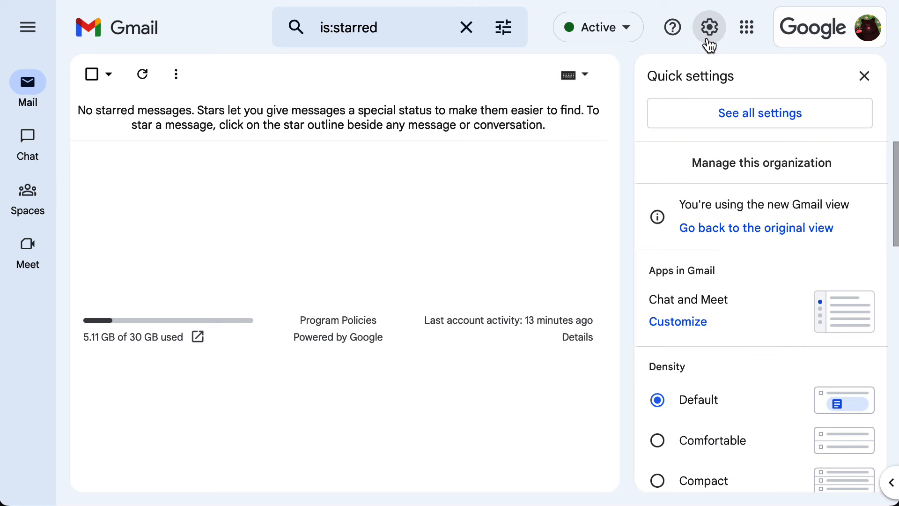
click(759, 113)
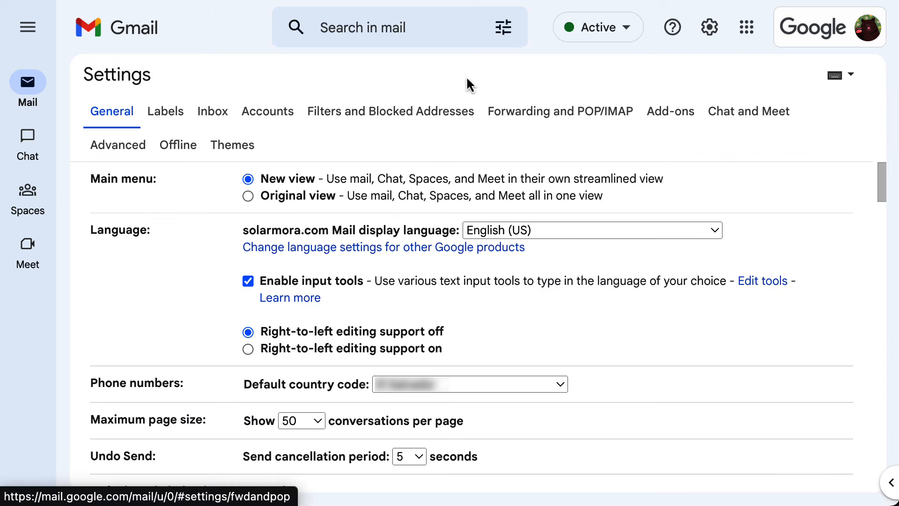
click(266, 111)
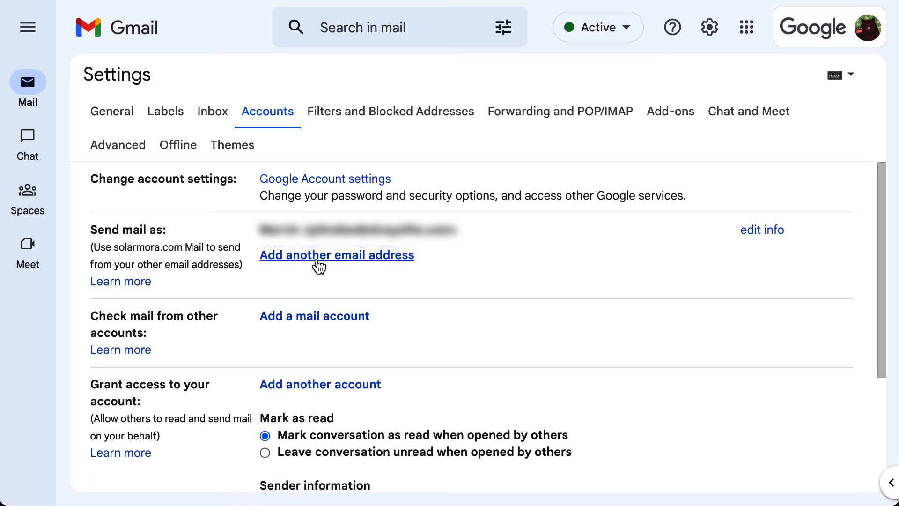
Add alias name John with the johndoe address, reaching the smtp.gmail.com port 587 step.
click(336, 255)
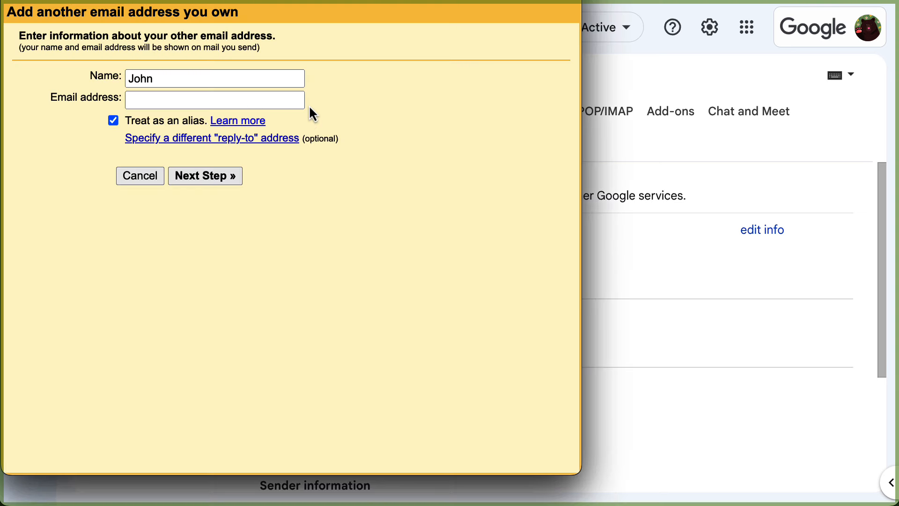
text(johndoe@)
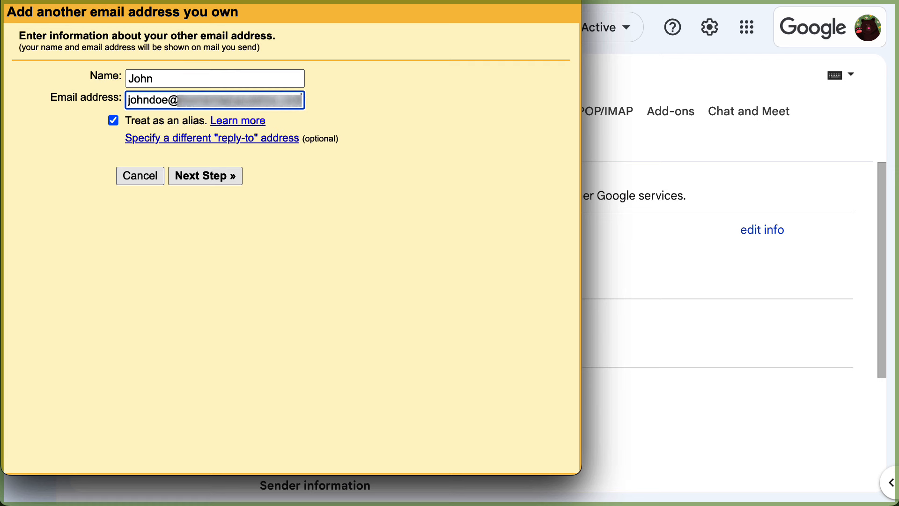
mouse_move(299, 123)
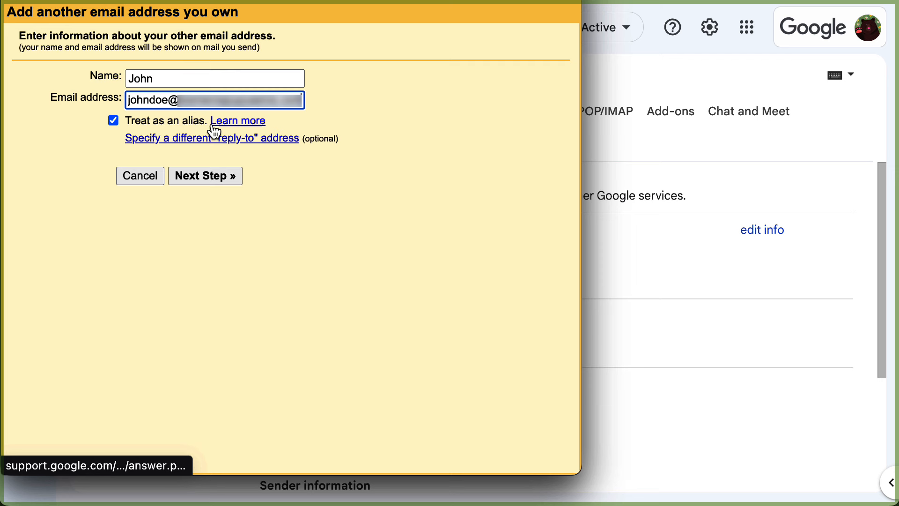
click(205, 175)
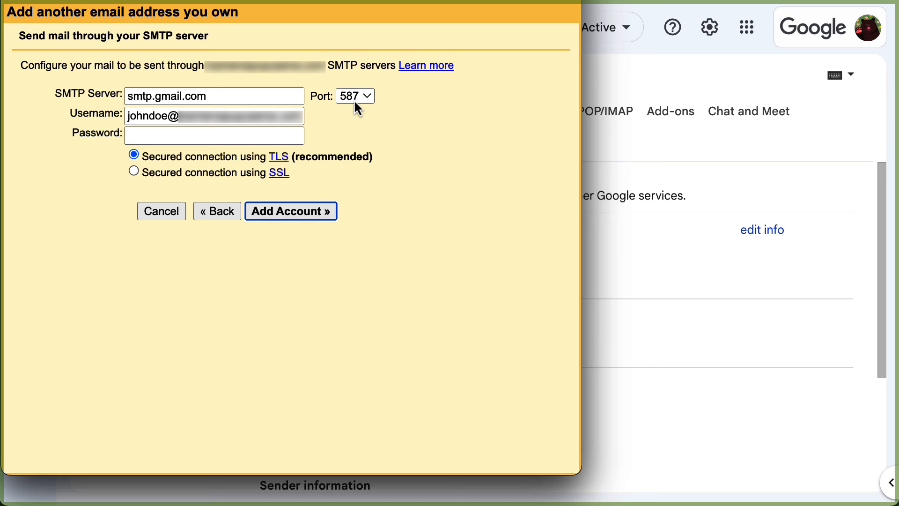
Enter the SMTP password and submit the alias account.
click(213, 135)
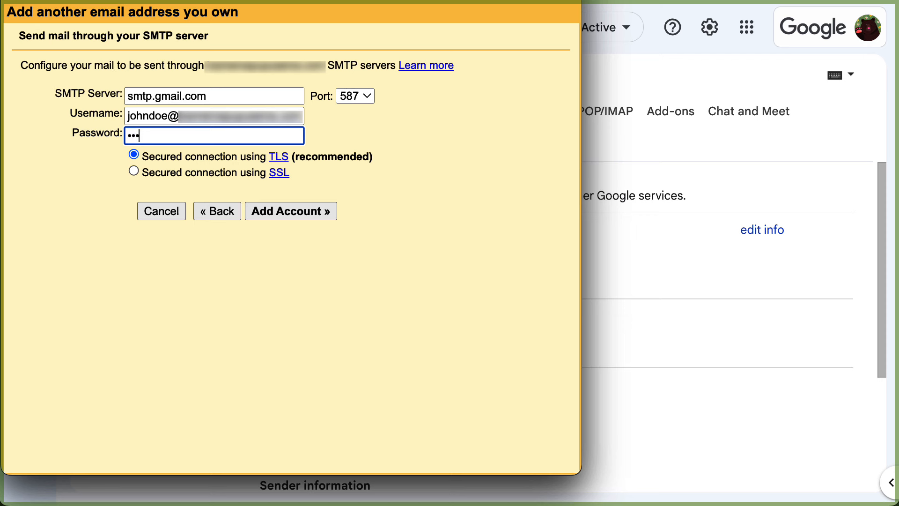
text(password)
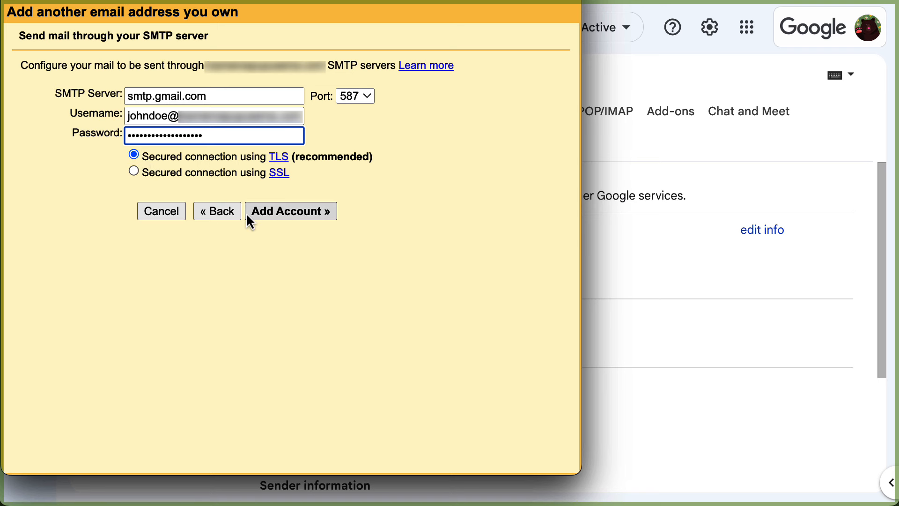
click(291, 210)
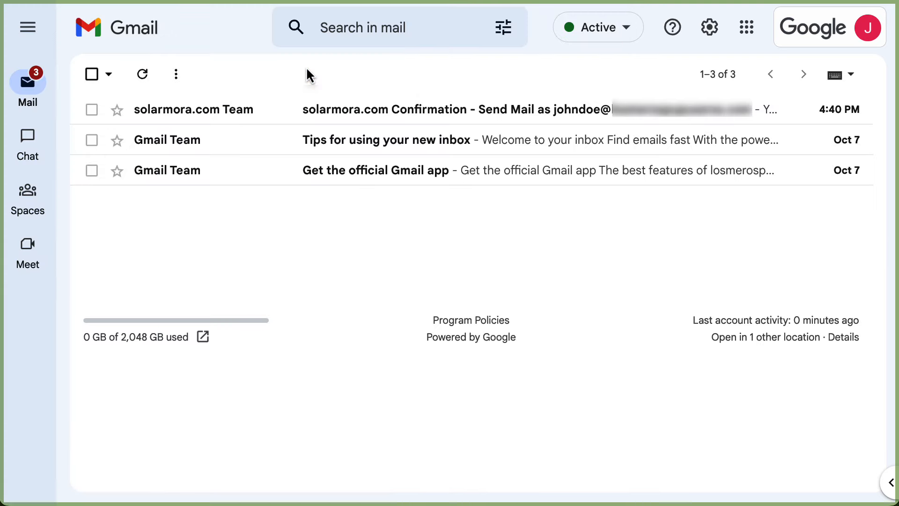
mouse_move(281, 112)
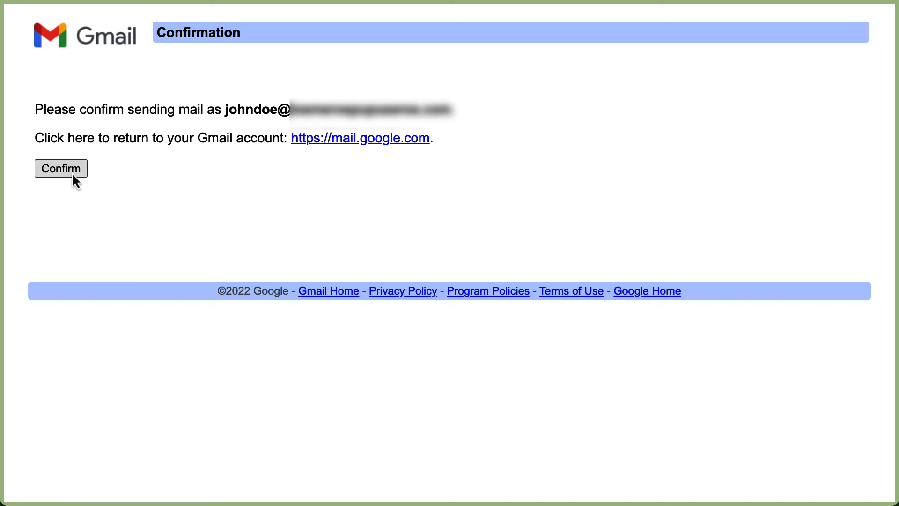
Confirm permission to send mail as the John johndoe alias.
click(61, 168)
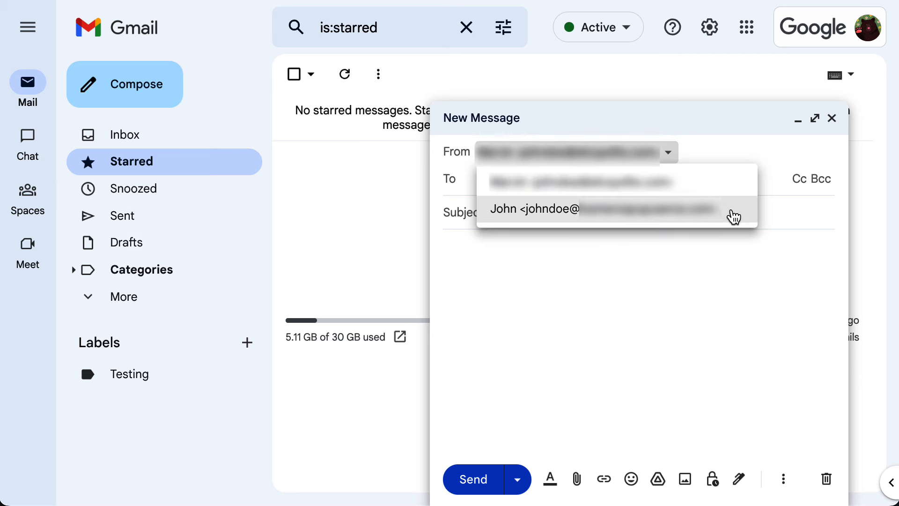
Choose the John alias as the sender of a new message.
click(616, 208)
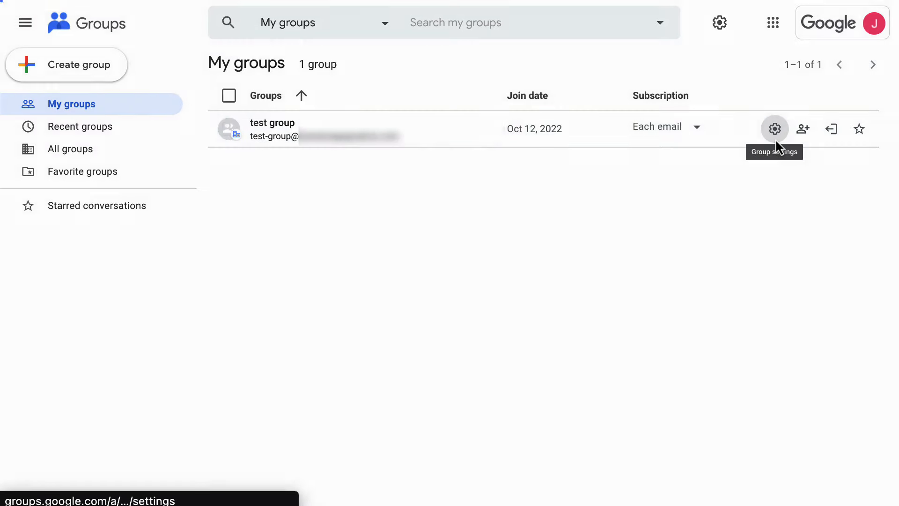
Open the test group's settings from My groups.
click(774, 128)
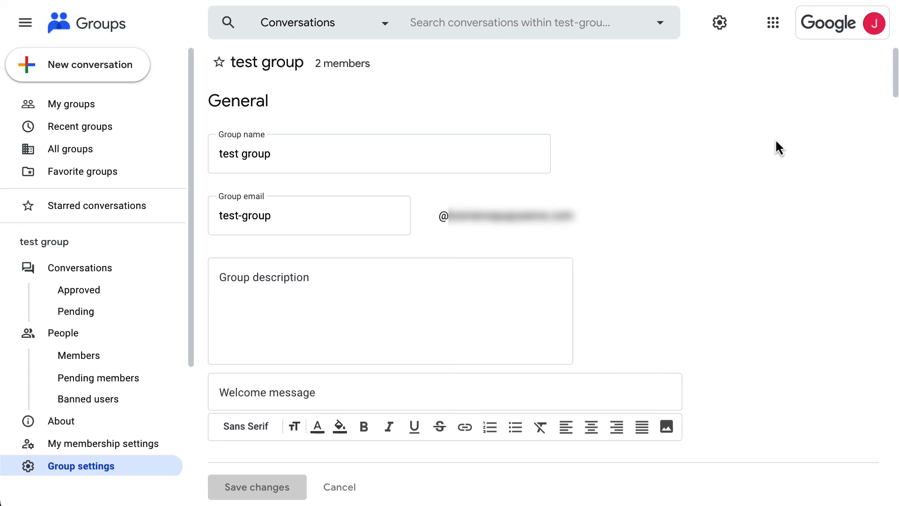
mouse_move(199, 182)
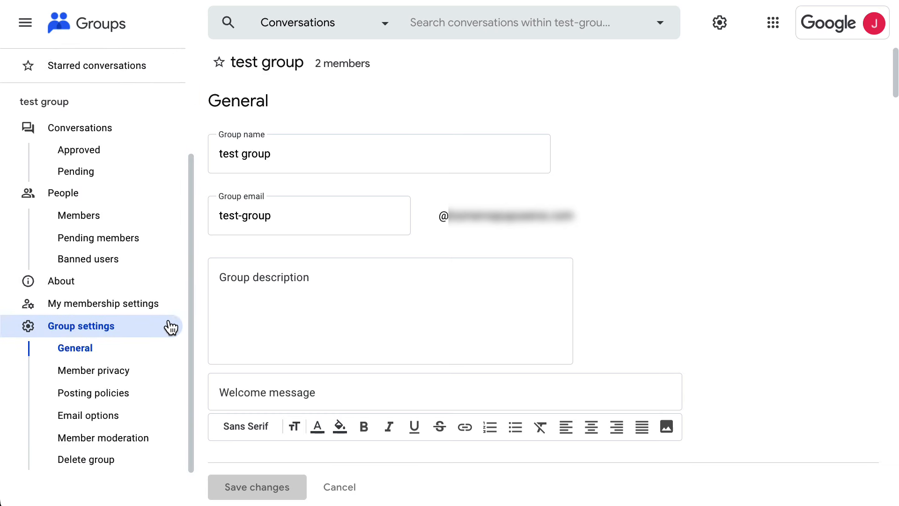
mouse_move(885, 150)
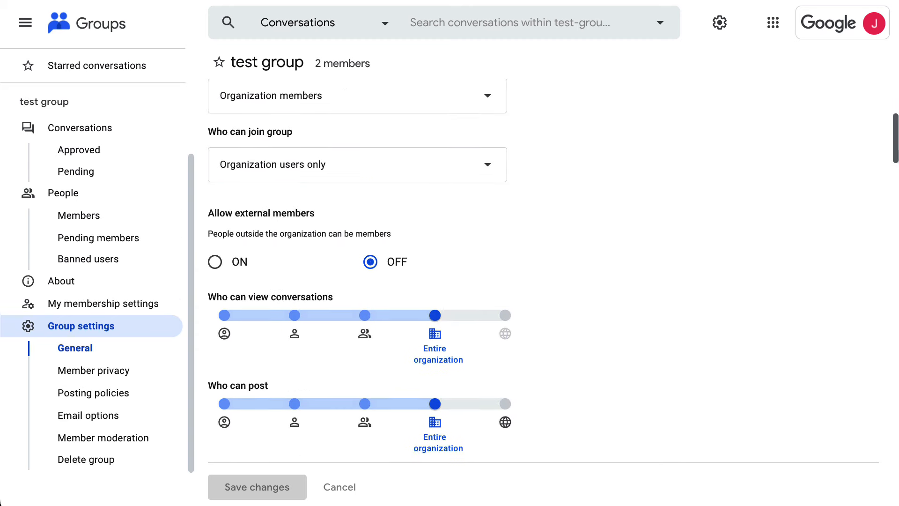
Set Who can post to Anyone on the web and save.
scroll(down, 3)
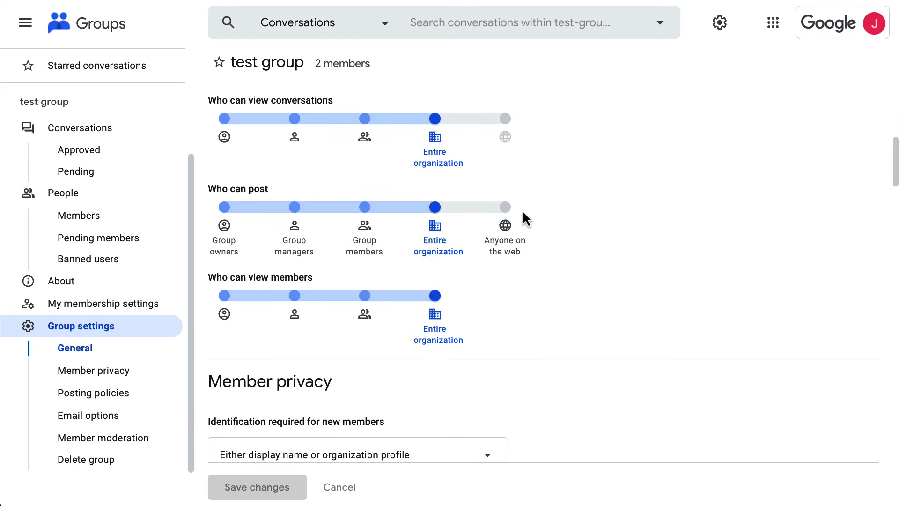
click(505, 207)
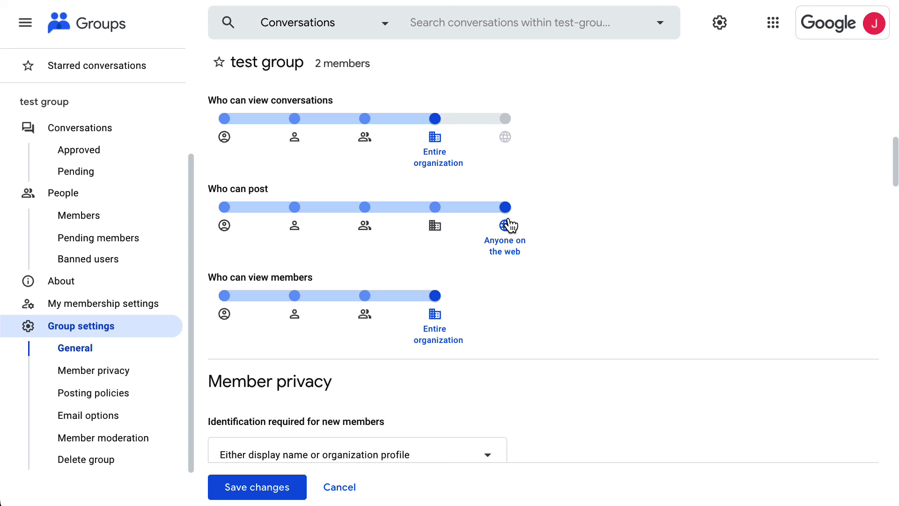
click(256, 487)
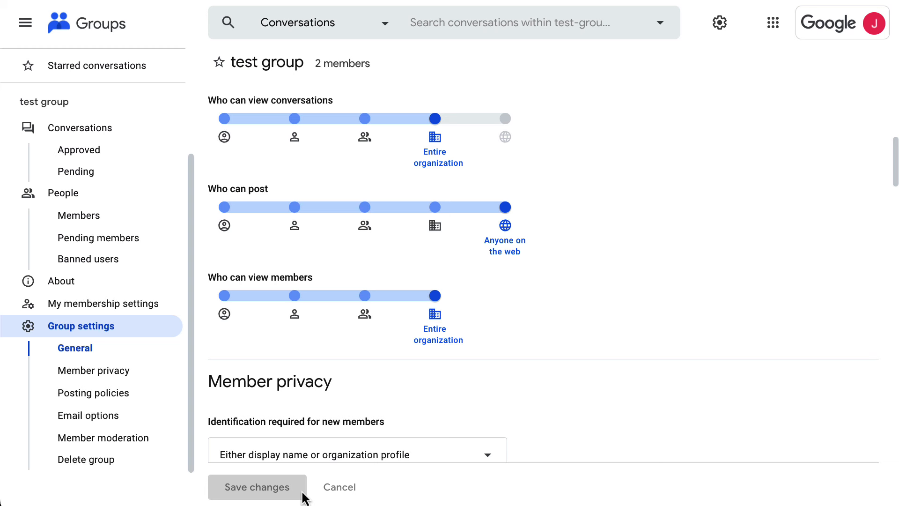
mouse_move(101, 273)
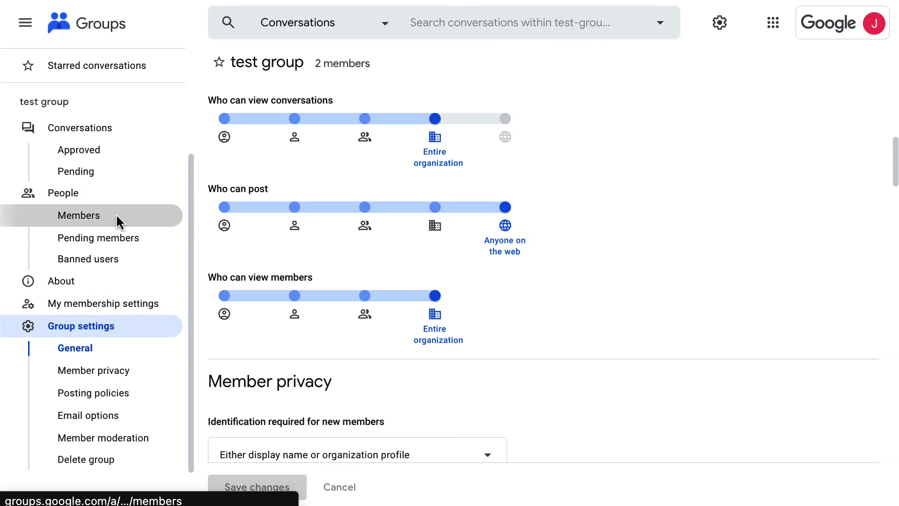
Change the other test group member's role to Owner.
click(78, 215)
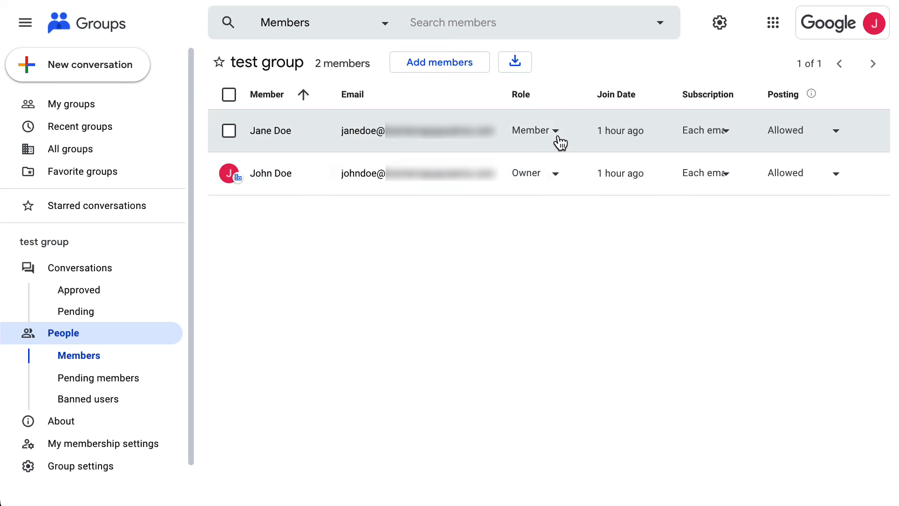
click(534, 131)
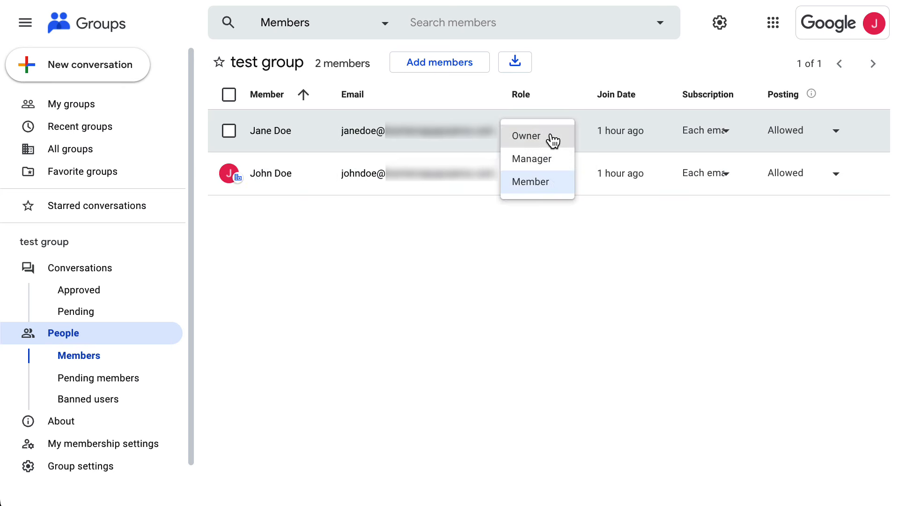
click(525, 135)
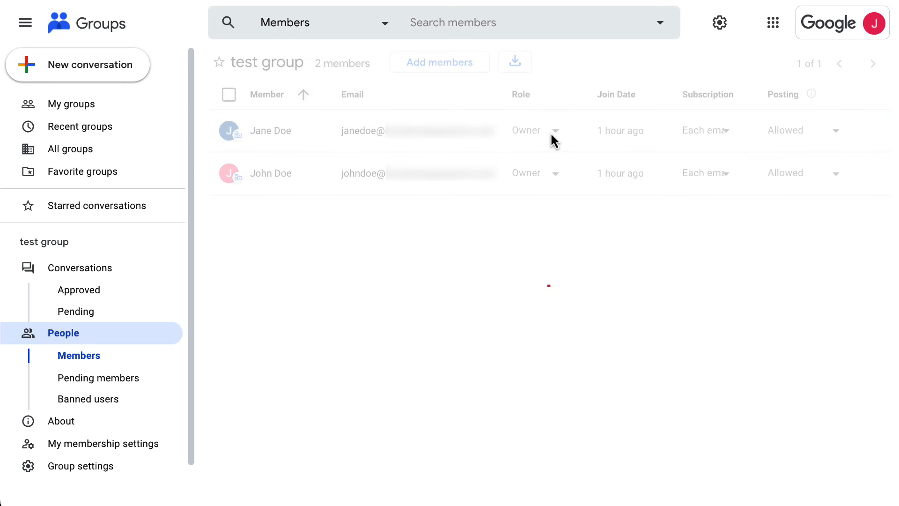